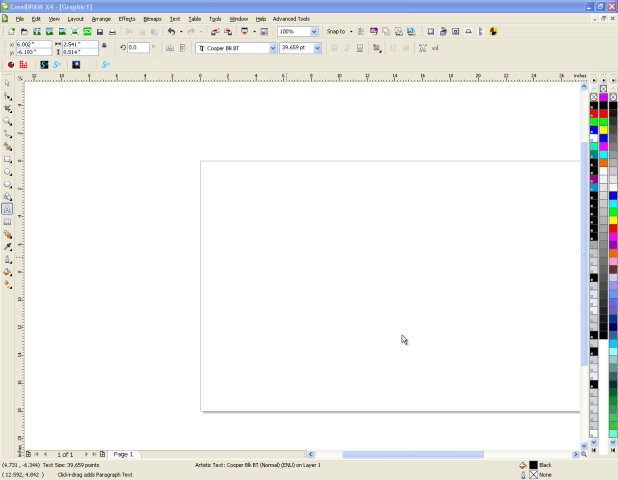
Type 'OOBling' on the page and set it to large Cooper Blk BT lettering.
{"action": "left_click", "coordinate": [266, 245]}
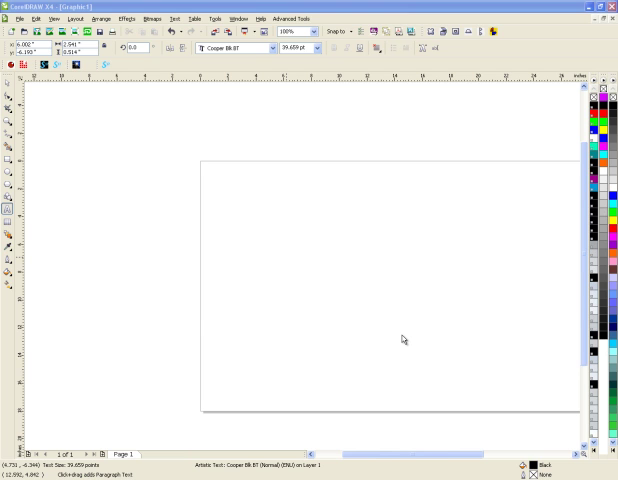
{"action": "left_click", "coordinate": [266, 245]}
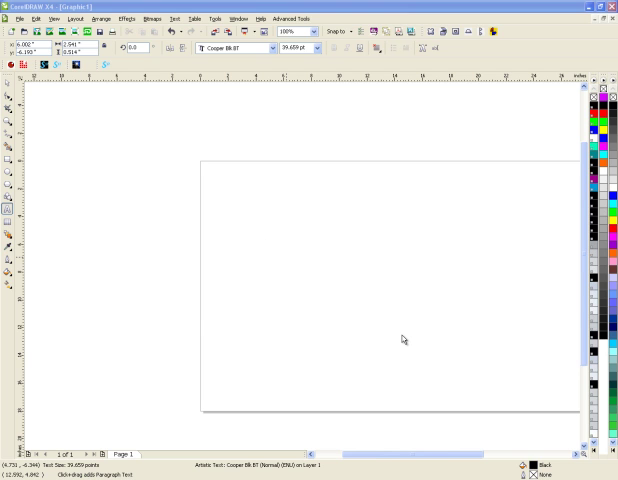
{"action": "left_click", "coordinate": [266, 244]}
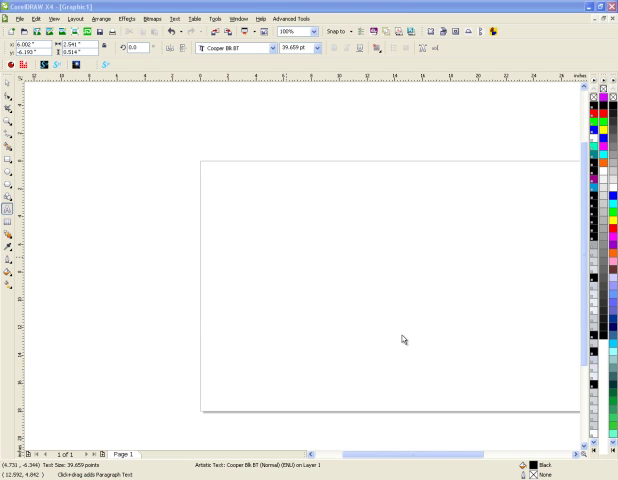
{"action": "left_click", "coordinate": [267, 246]}
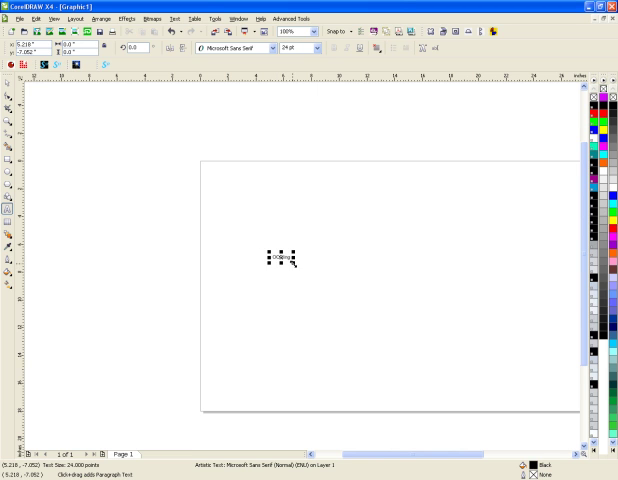
{"action": "type", "text": "OOBling"}
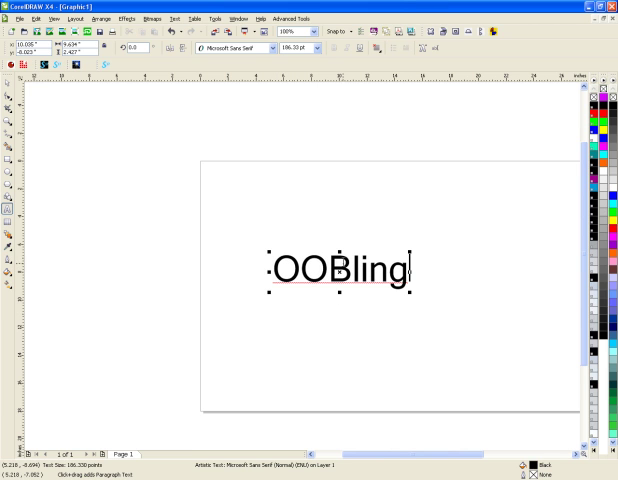
{"action": "mouse_move", "coordinate": [131, 142]}
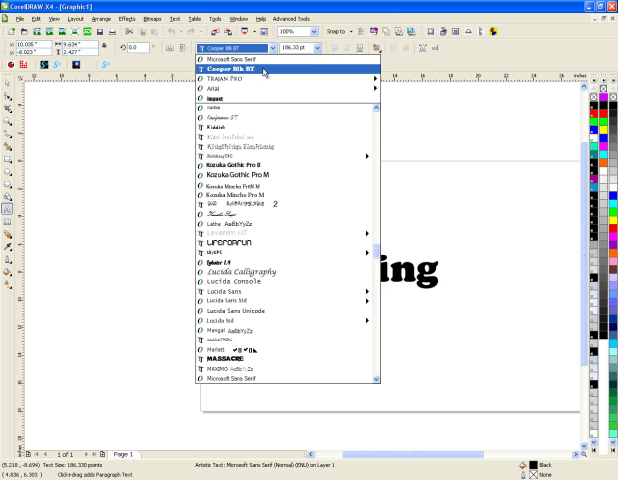
{"action": "left_click", "coordinate": [228, 84]}
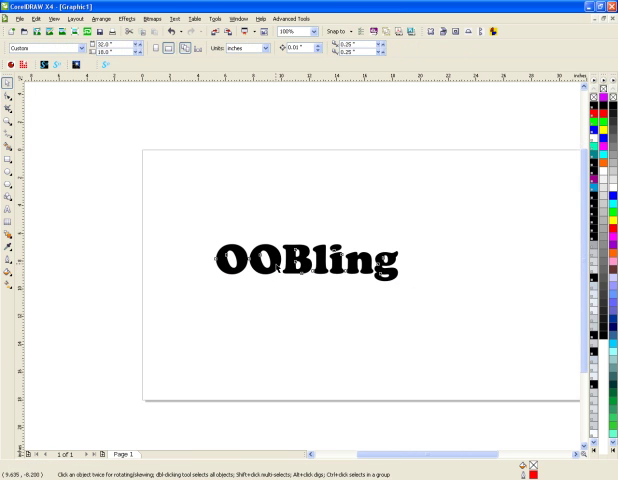
Convert the OOBling text to curves from its right-click menu.
{"action": "right_click", "coordinate": [310, 260]}
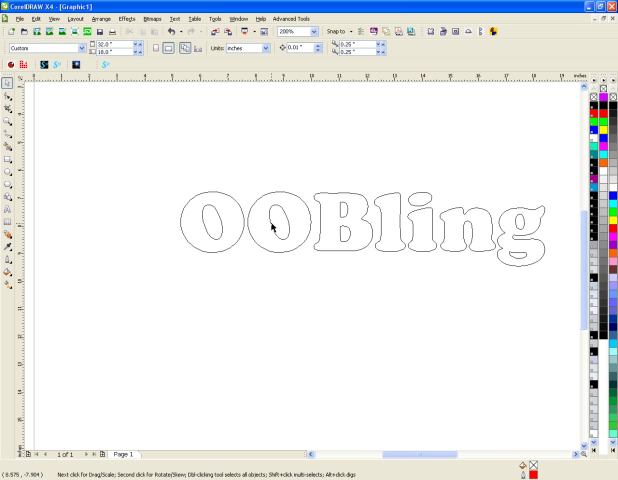
{"action": "mouse_move", "coordinate": [213, 212]}
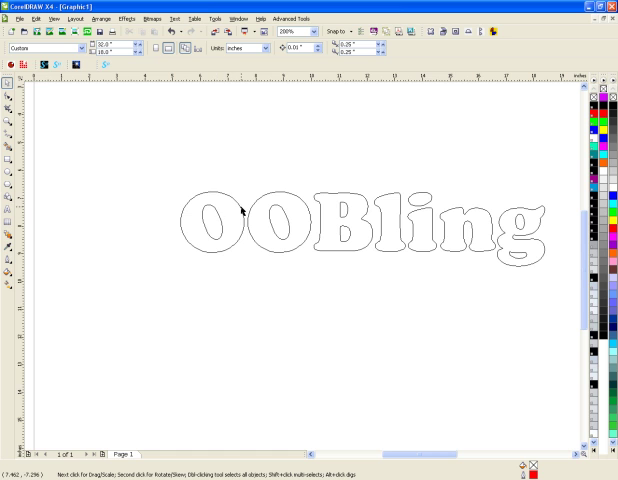
{"action": "mouse_move", "coordinate": [341, 215]}
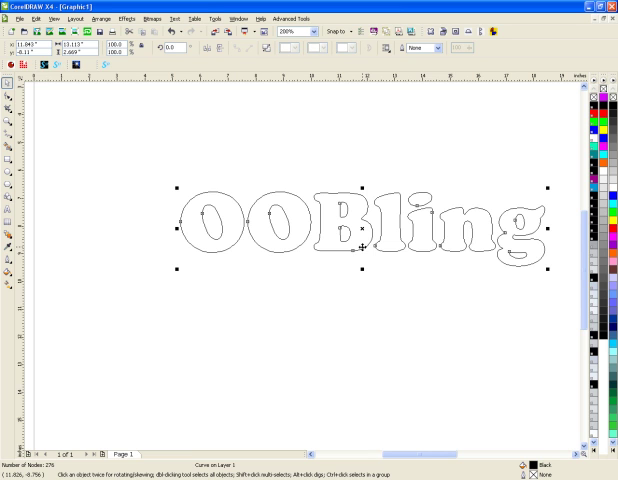
Apply Break Curve Apart to the OOBling lettering from its right-click menu.
{"action": "right_click", "coordinate": [362, 248]}
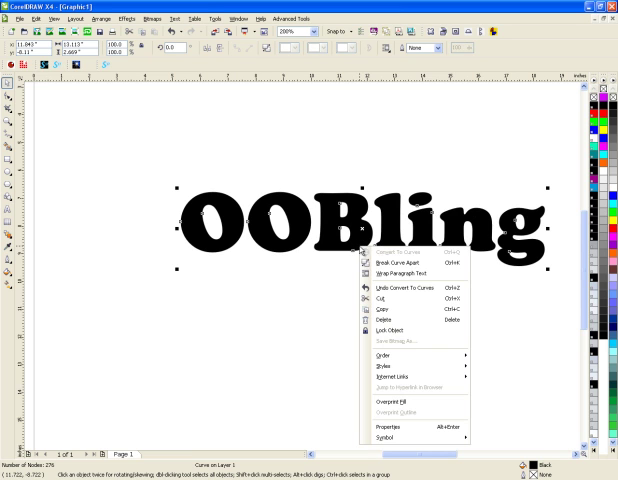
{"action": "mouse_move", "coordinate": [400, 263]}
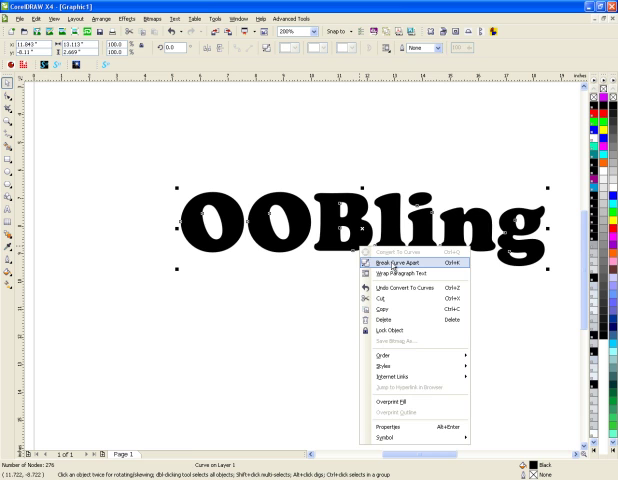
{"action": "left_click", "coordinate": [388, 262]}
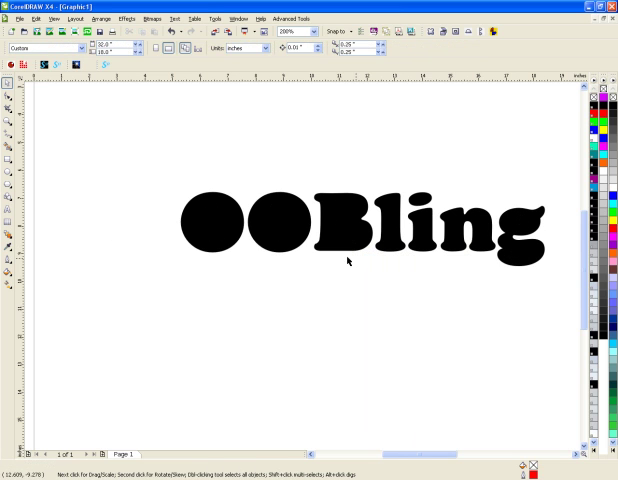
{"action": "mouse_move", "coordinate": [290, 257]}
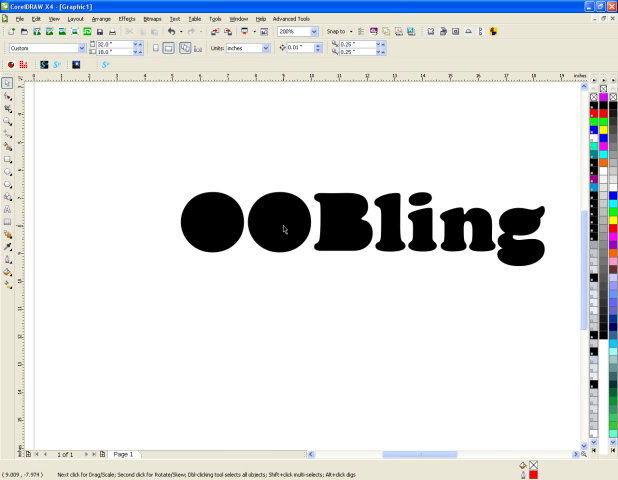
{"action": "mouse_move", "coordinate": [307, 230]}
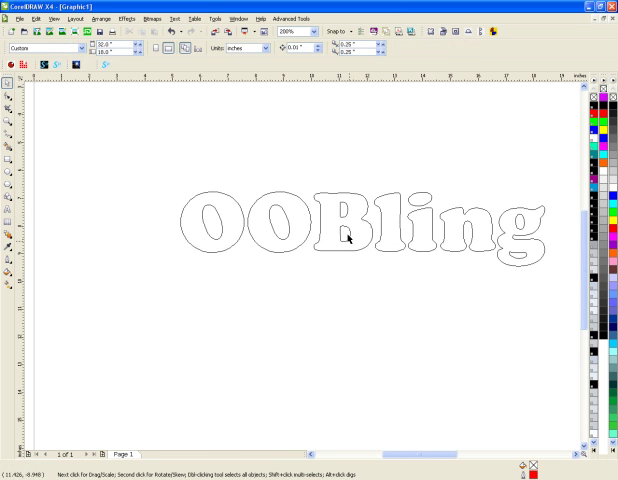
{"action": "mouse_move", "coordinate": [348, 242]}
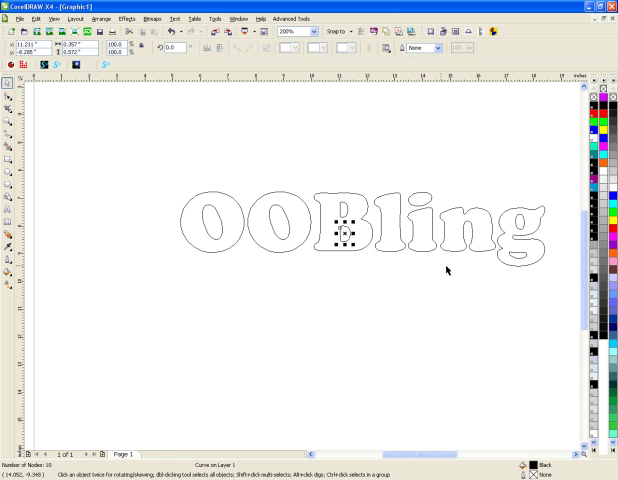
{"action": "mouse_move", "coordinate": [375, 266]}
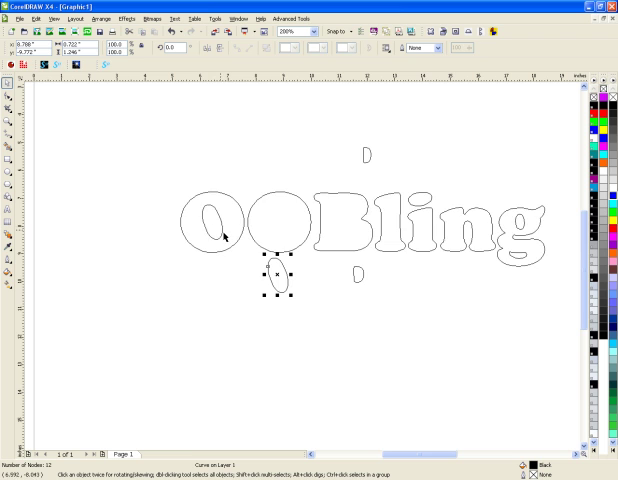
{"action": "mouse_move", "coordinate": [300, 282]}
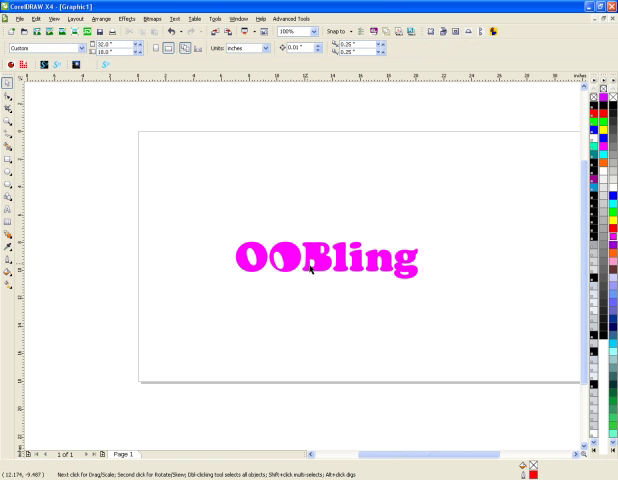
{"action": "mouse_move", "coordinate": [330, 283]}
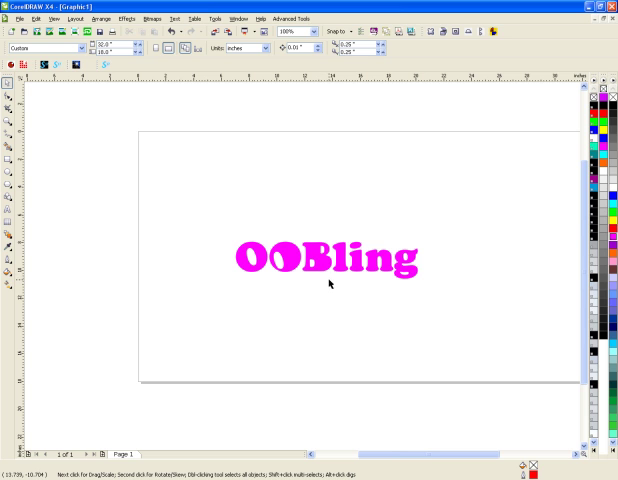
{"action": "right_click", "coordinate": [330, 270]}
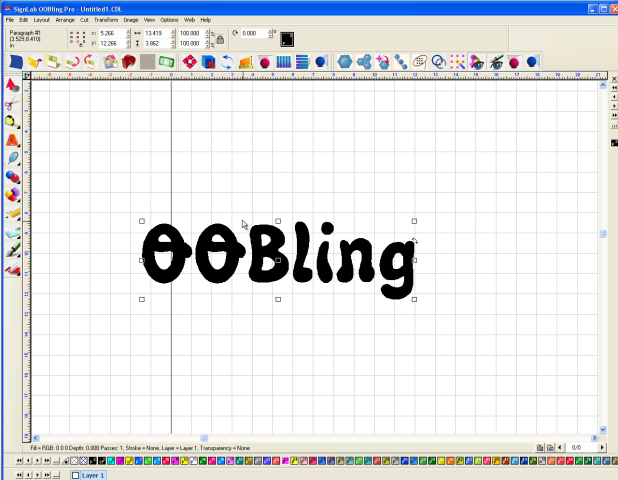
Apply Arrange > Break Path to the selected OOBling lettering.
{"action": "left_click", "coordinate": [65, 19]}
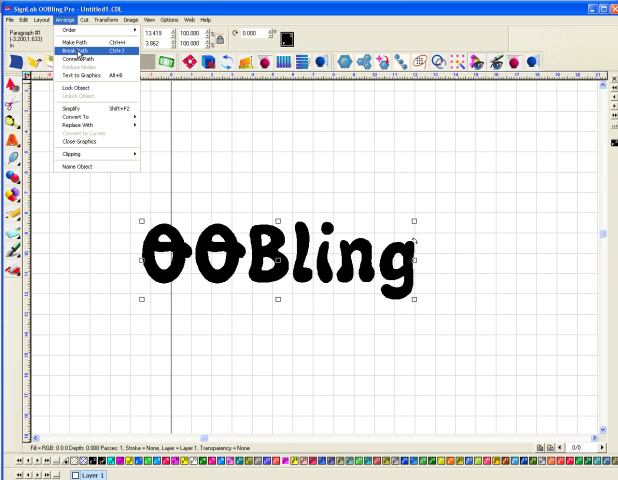
{"action": "left_click", "coordinate": [68, 46]}
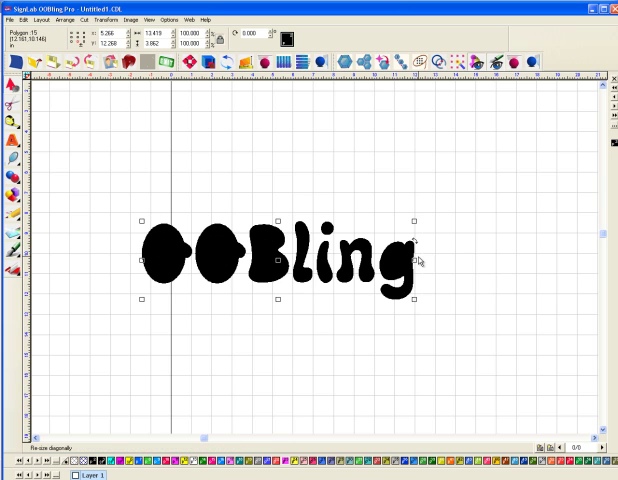
{"action": "left_click", "coordinate": [472, 57]}
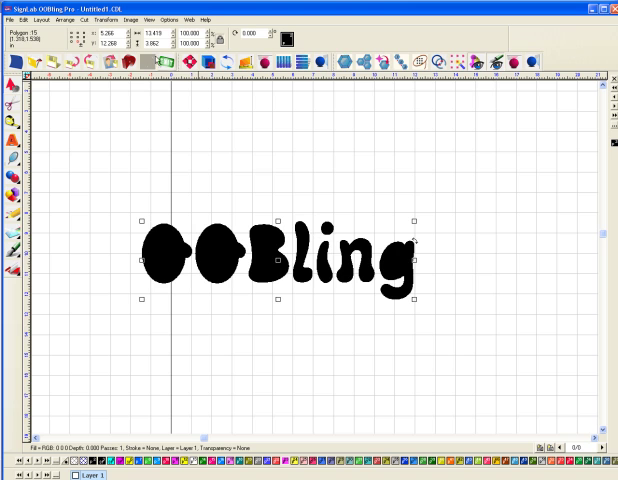
Rejoin the lettering pieces into one path with Arrange > Make Path.
{"action": "left_click", "coordinate": [63, 19]}
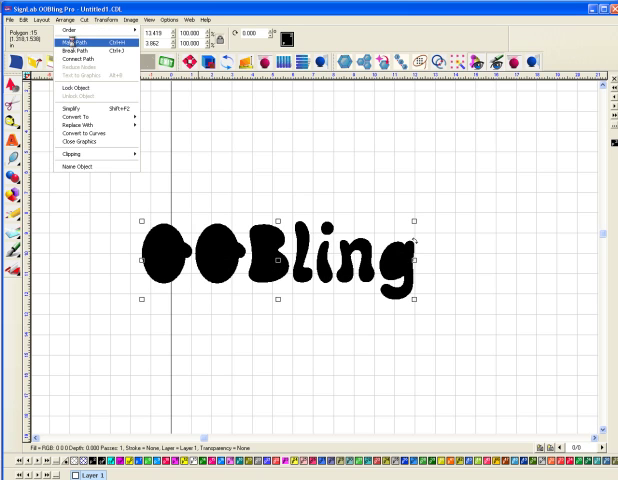
{"action": "left_click", "coordinate": [74, 37]}
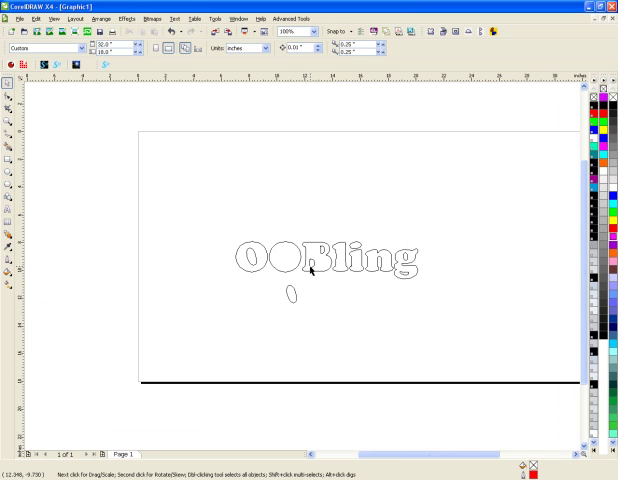
{"action": "mouse_move", "coordinate": [400, 262]}
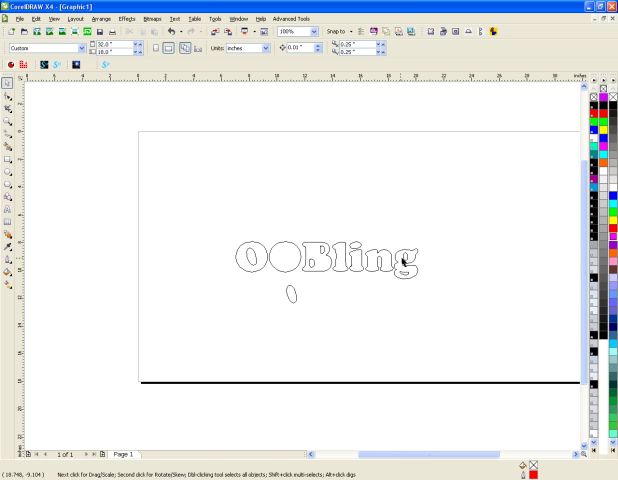
Select the hole piece inside the letter g with the Pick tool.
{"action": "left_click", "coordinate": [398, 268]}
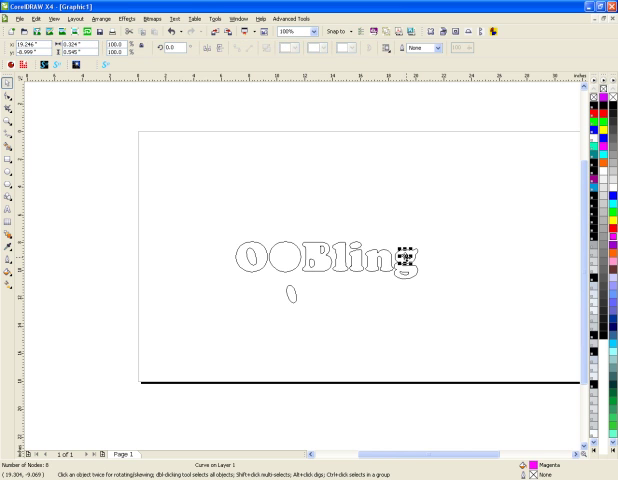